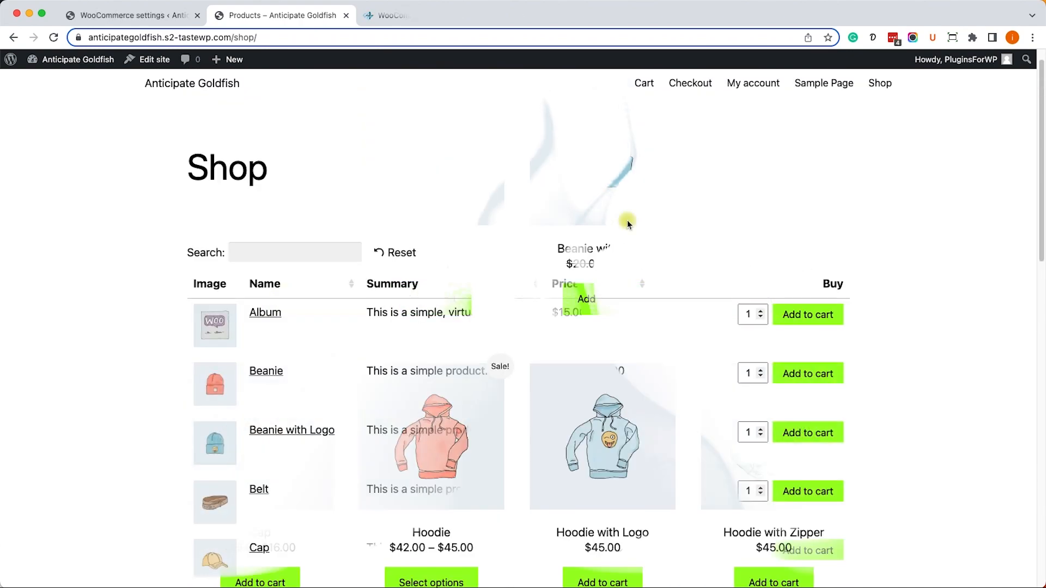
Step: Review Barn2's Product Table pricing, comparing the $139 Quick View bundle with the $99 plugin
{"action": "scroll", "scroll_direction": "down", "scroll_amount": 3}
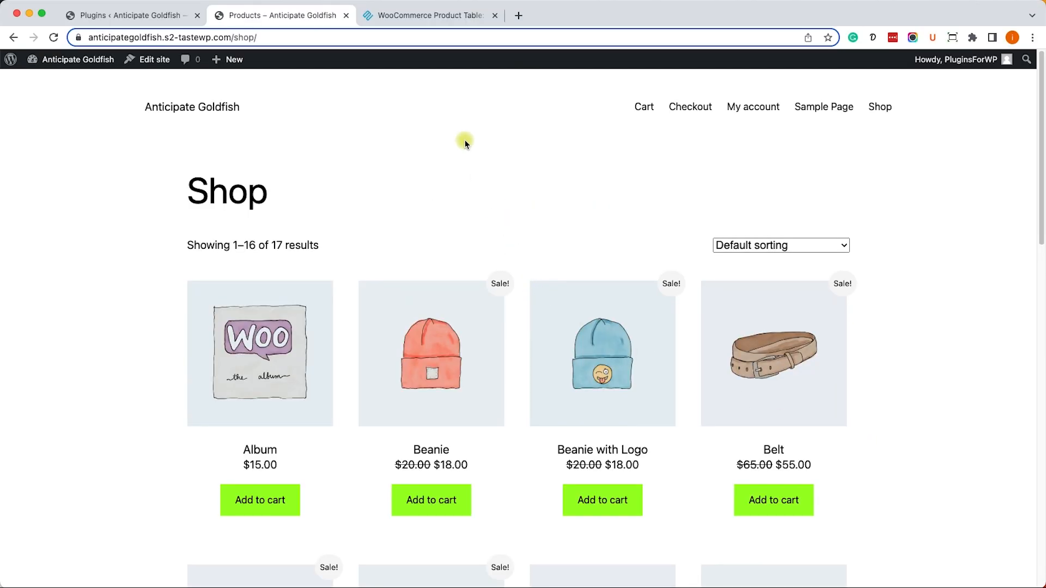
{"action": "left_click", "coordinate": [431, 15]}
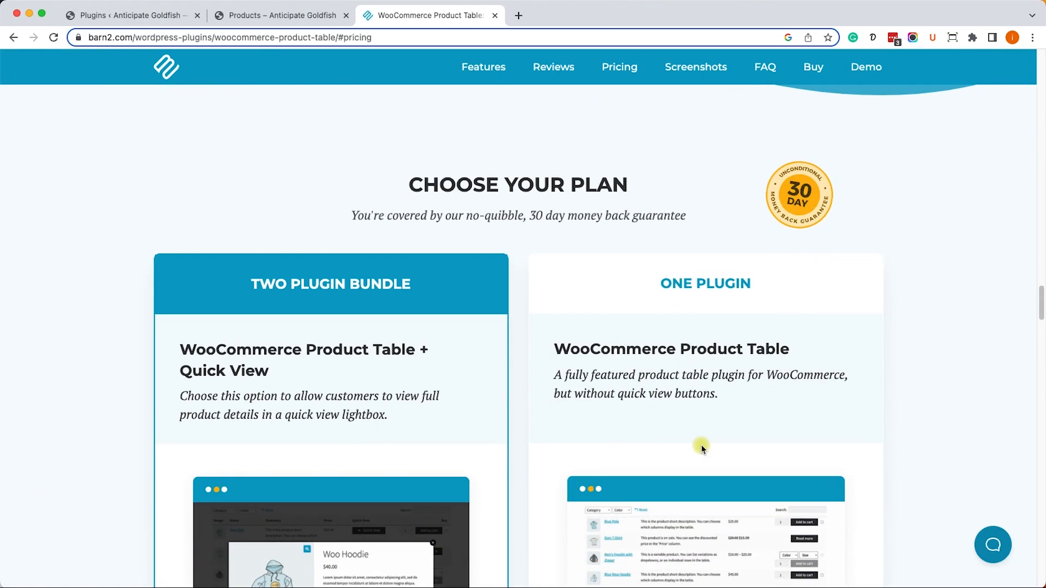
{"action": "scroll", "scroll_direction": "down", "scroll_amount": 3}
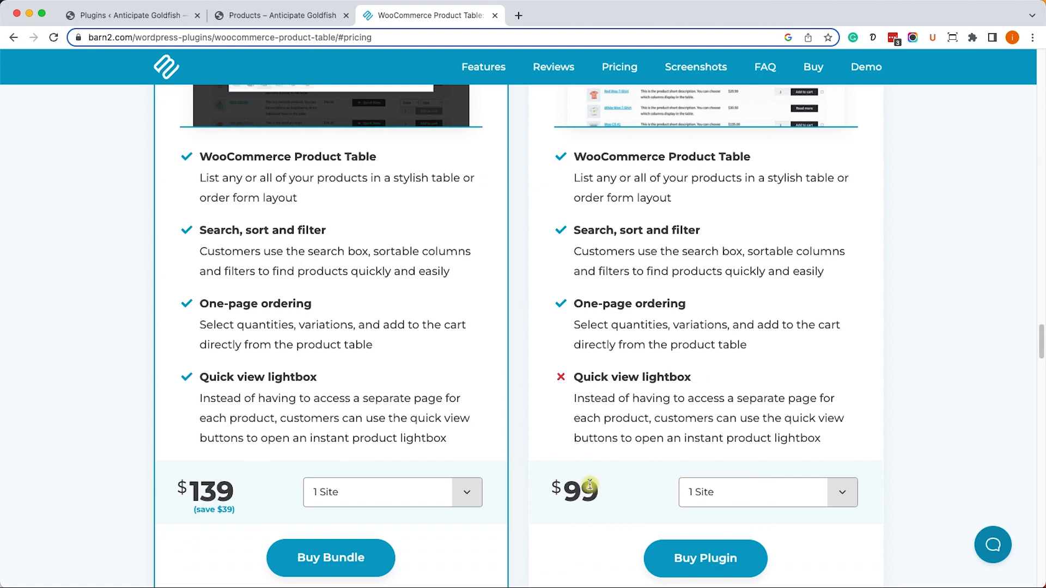
{"action": "scroll", "scroll_direction": "down", "scroll_amount": 3}
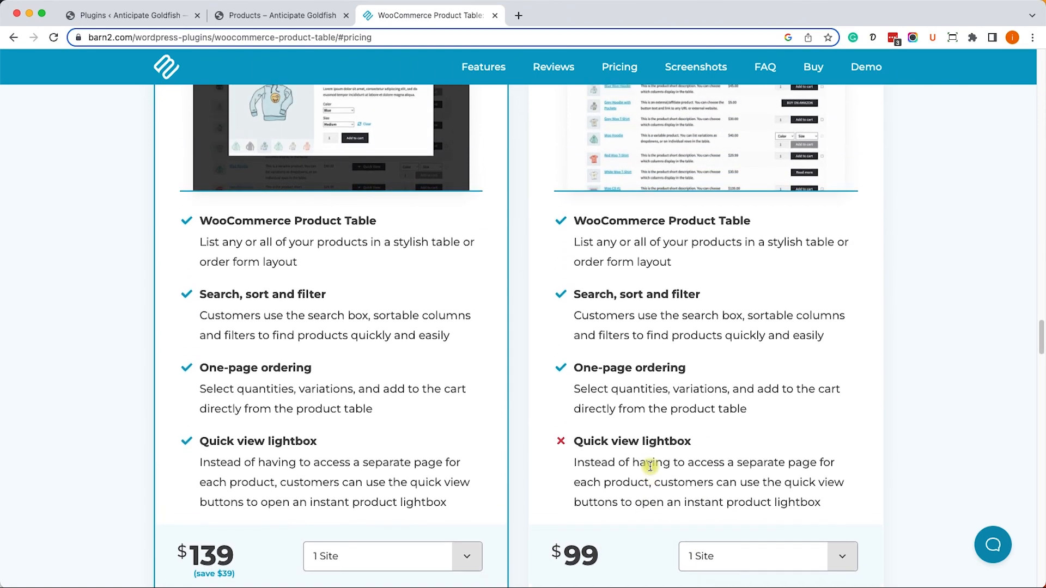
{"action": "scroll", "scroll_direction": "down", "scroll_amount": 3}
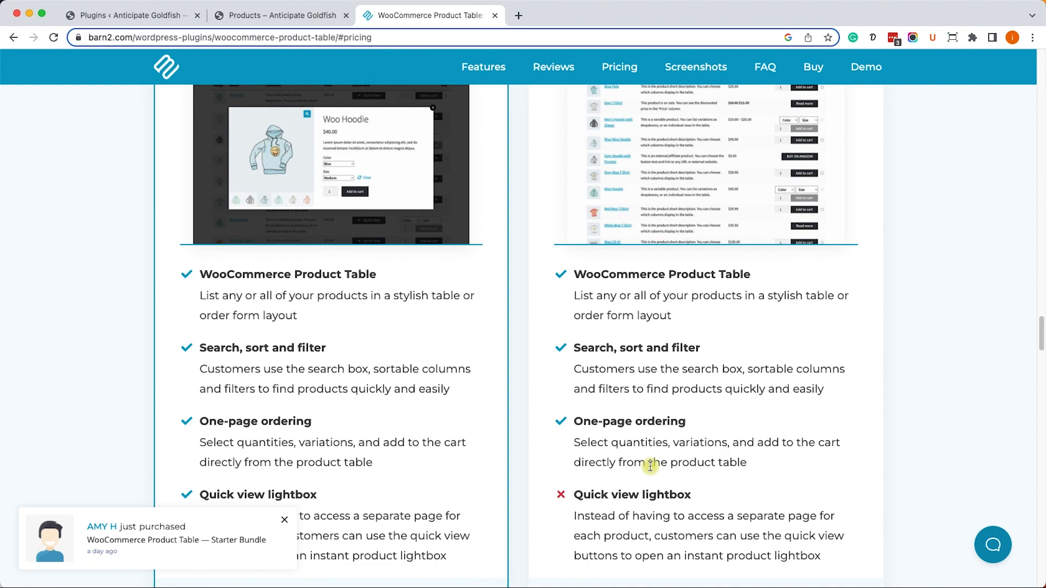
{"action": "mouse_move", "coordinate": [645, 433]}
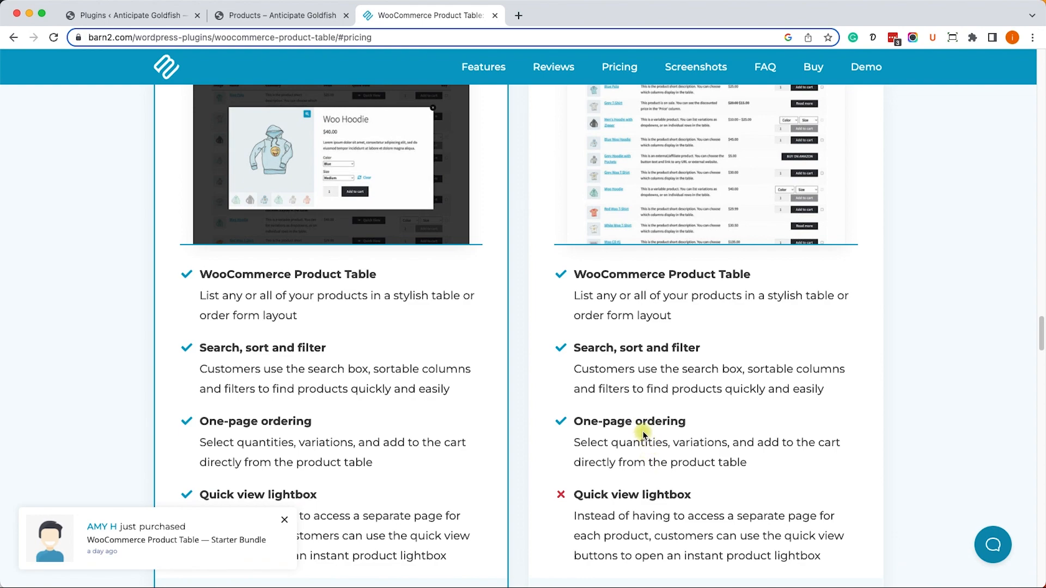
{"action": "mouse_move", "coordinate": [639, 393]}
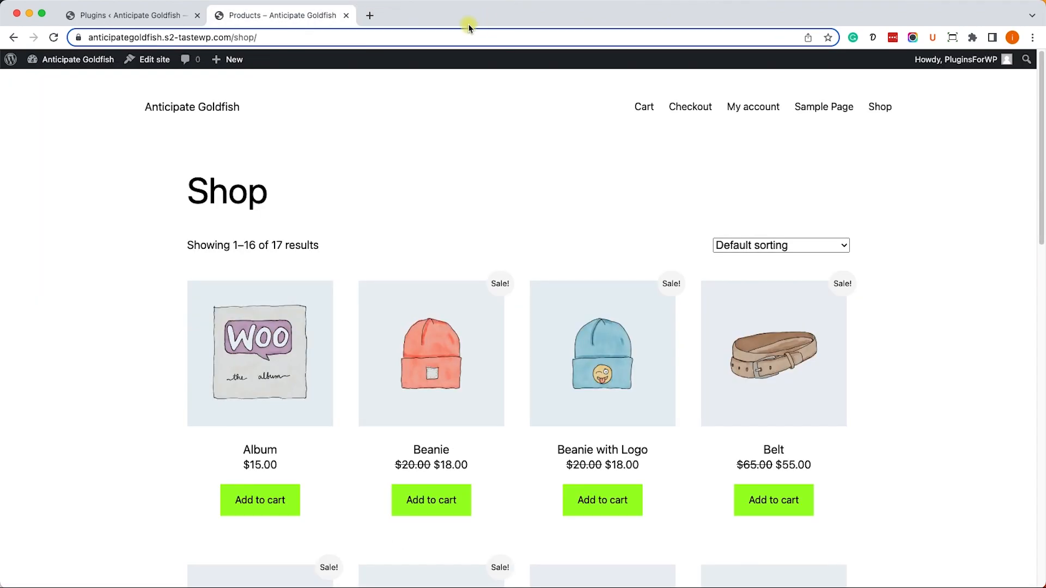
Step: Go to the Plugins list and open WooCommerce Product Table's Settings
{"action": "left_click", "coordinate": [127, 15]}
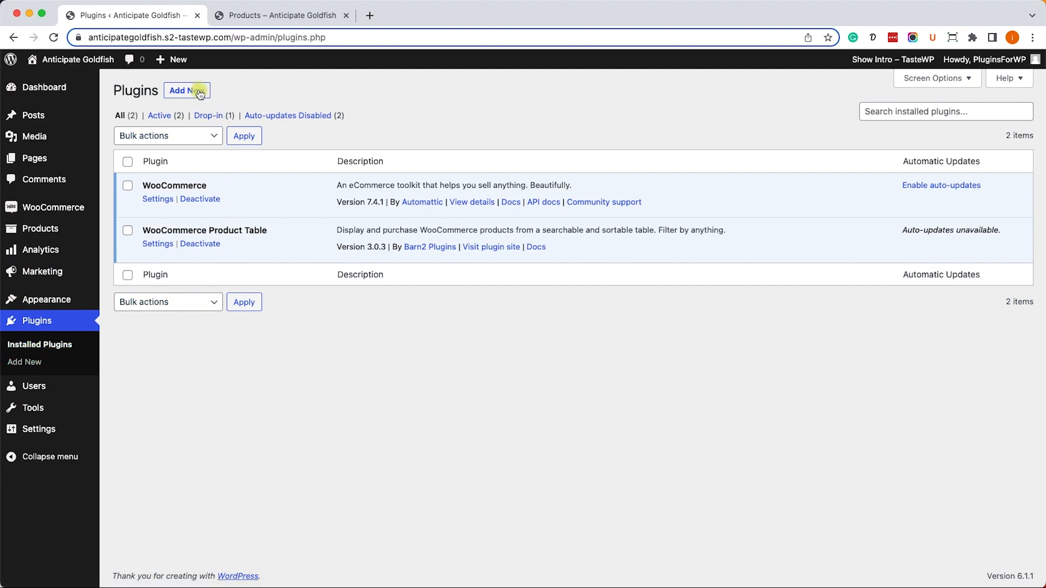
{"action": "mouse_move", "coordinate": [257, 248]}
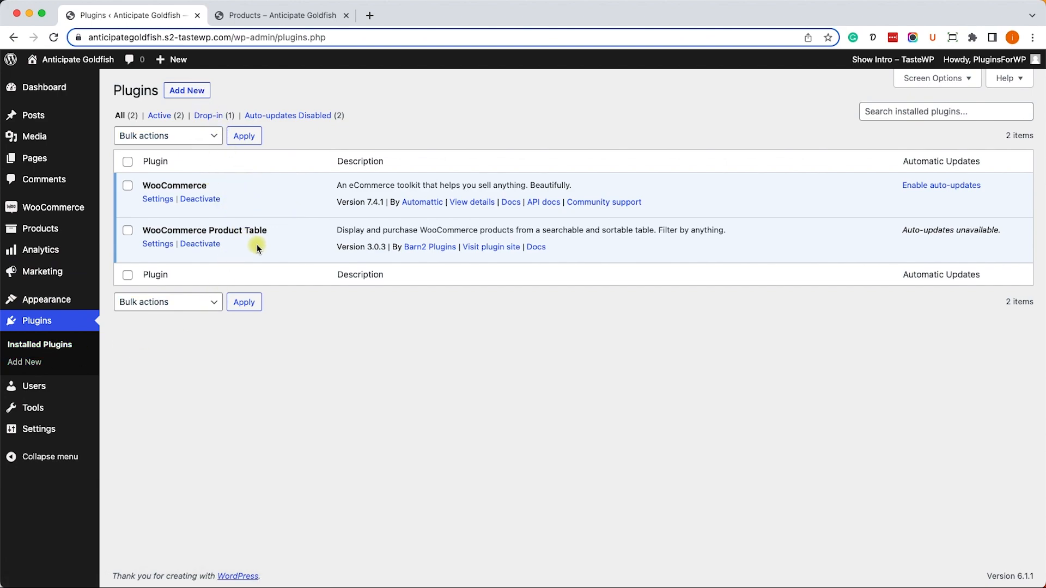
{"action": "mouse_move", "coordinate": [209, 238]}
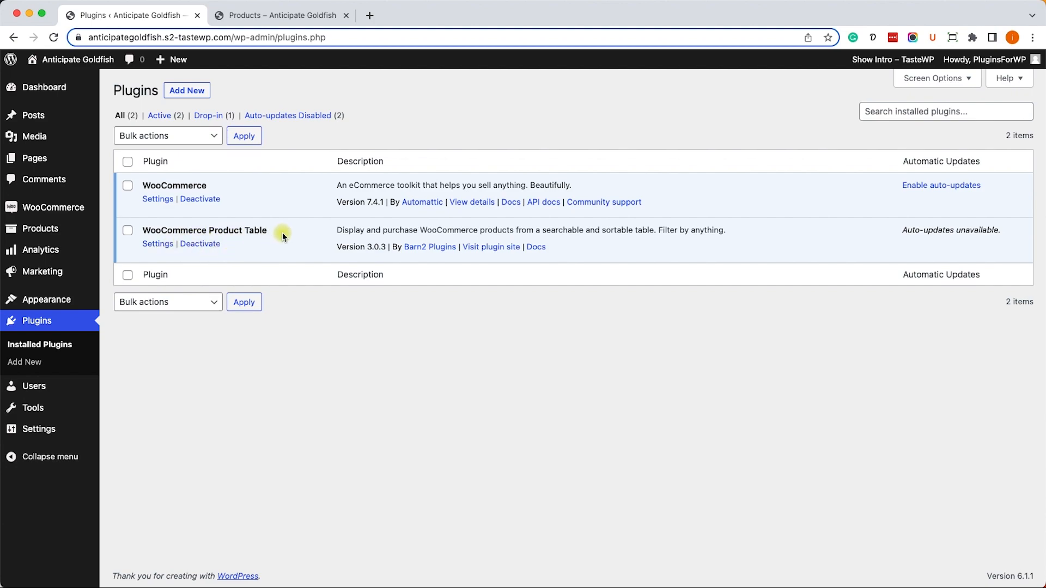
{"action": "left_click", "coordinate": [158, 244]}
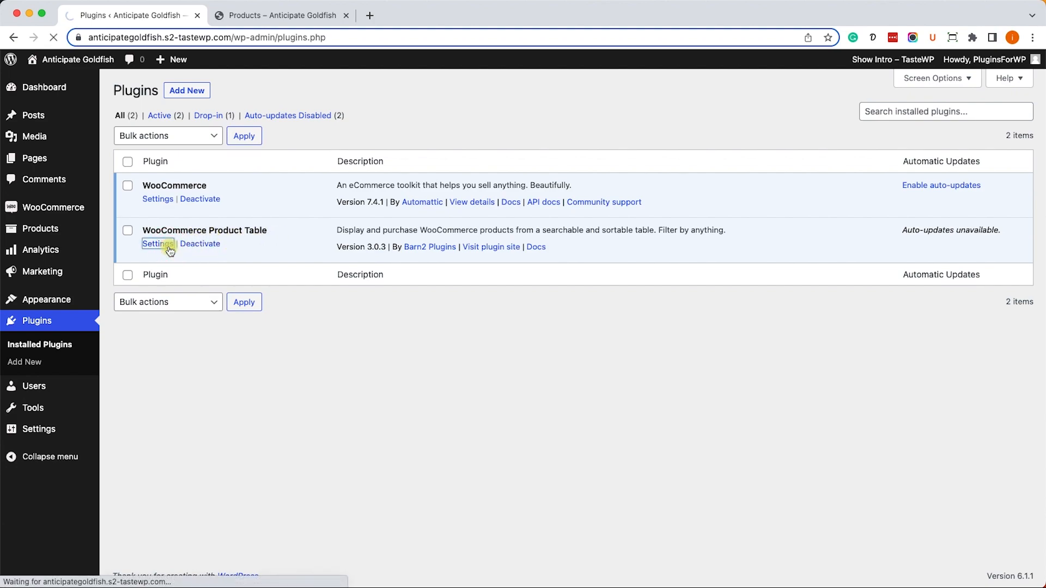
Step: Enable the table layout for Shop page and Product search results, then save changes
{"action": "left_click", "coordinate": [157, 244]}
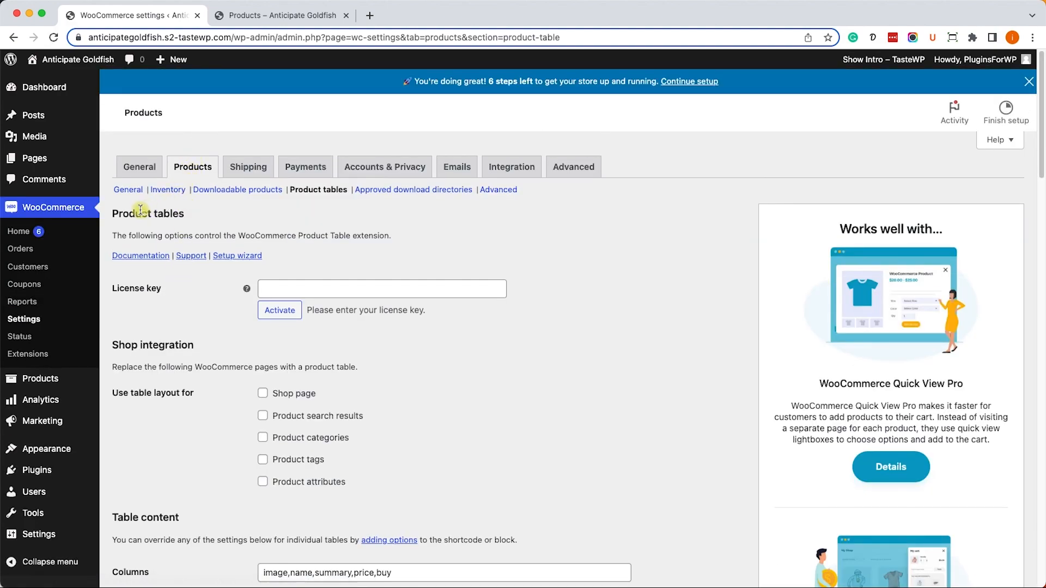
{"action": "mouse_move", "coordinate": [177, 213]}
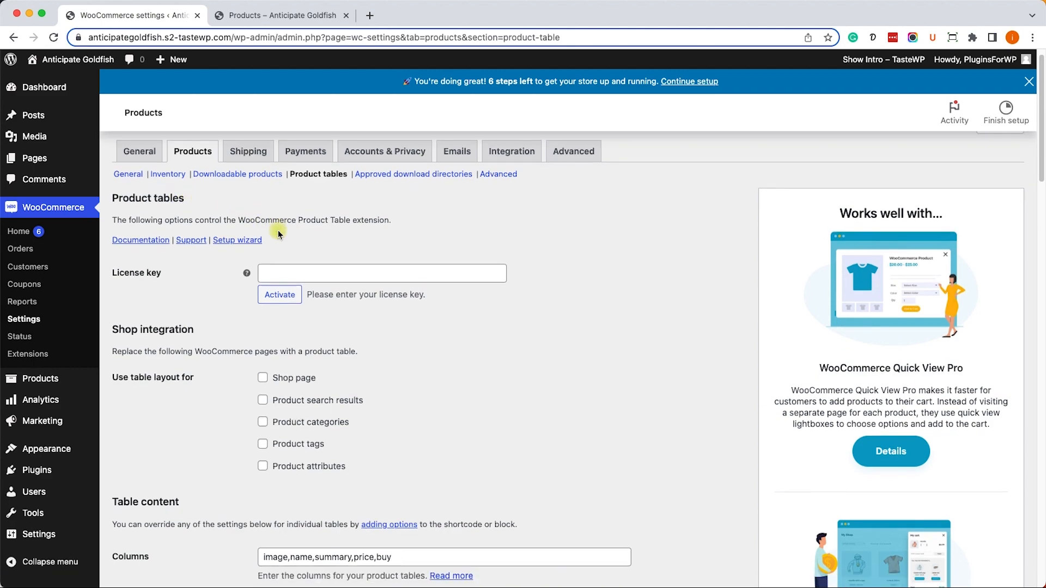
{"action": "scroll", "scroll_direction": "down", "scroll_amount": 3}
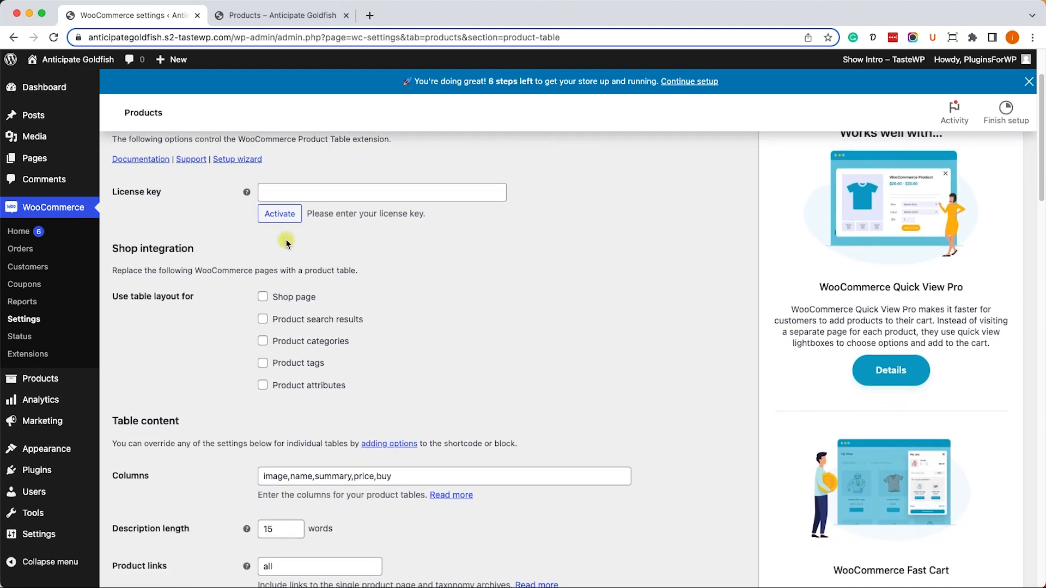
{"action": "mouse_move", "coordinate": [291, 306]}
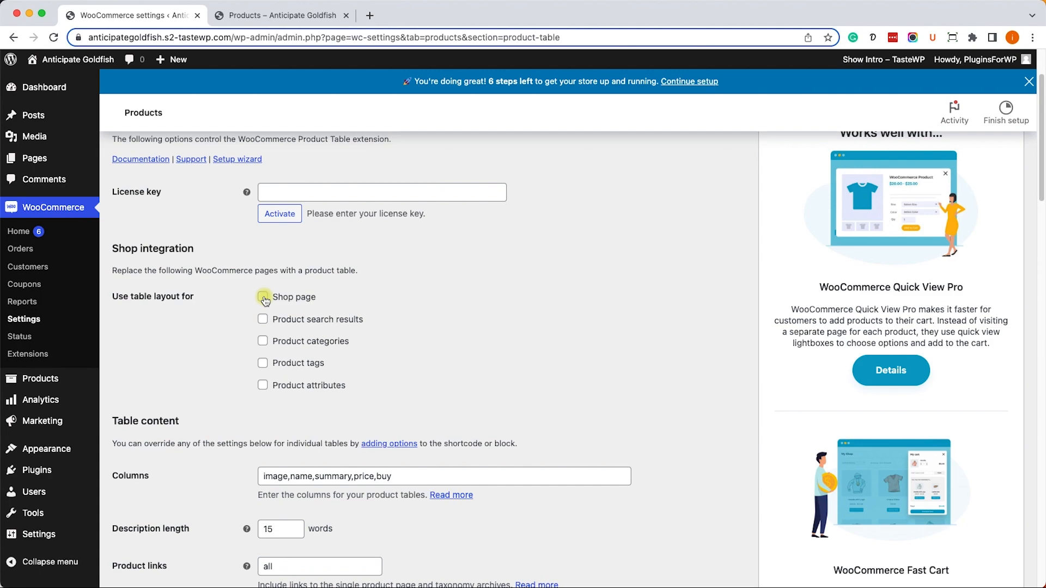
{"action": "left_click", "coordinate": [262, 297]}
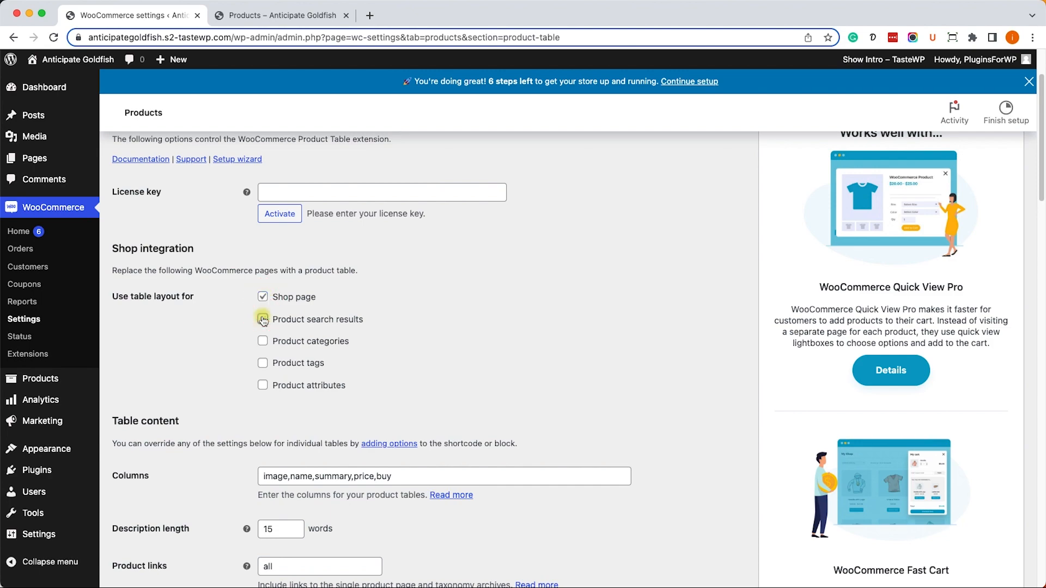
{"action": "scroll", "scroll_direction": "down", "scroll_amount": 3}
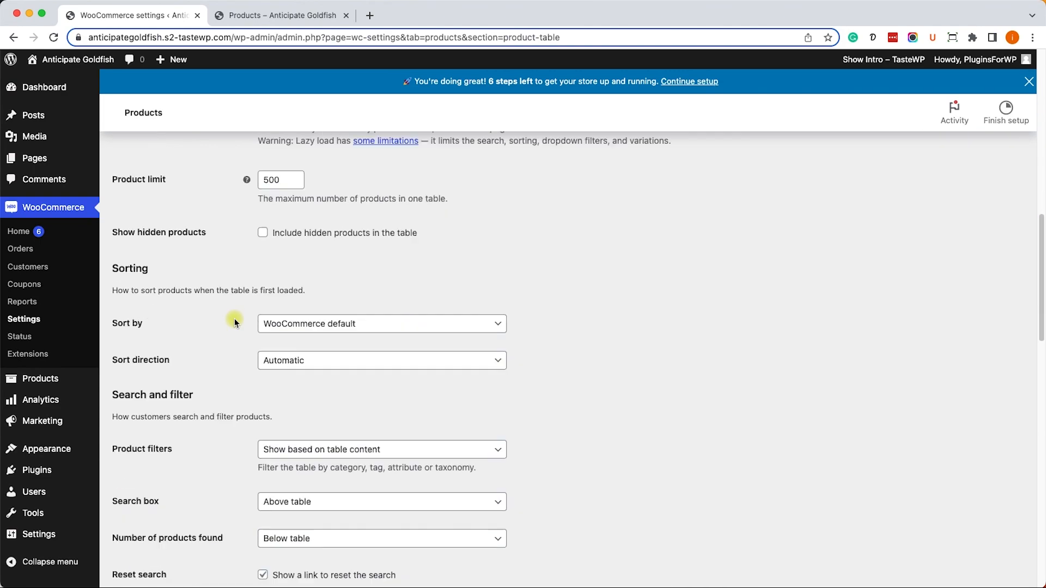
{"action": "left_click", "coordinate": [145, 412]}
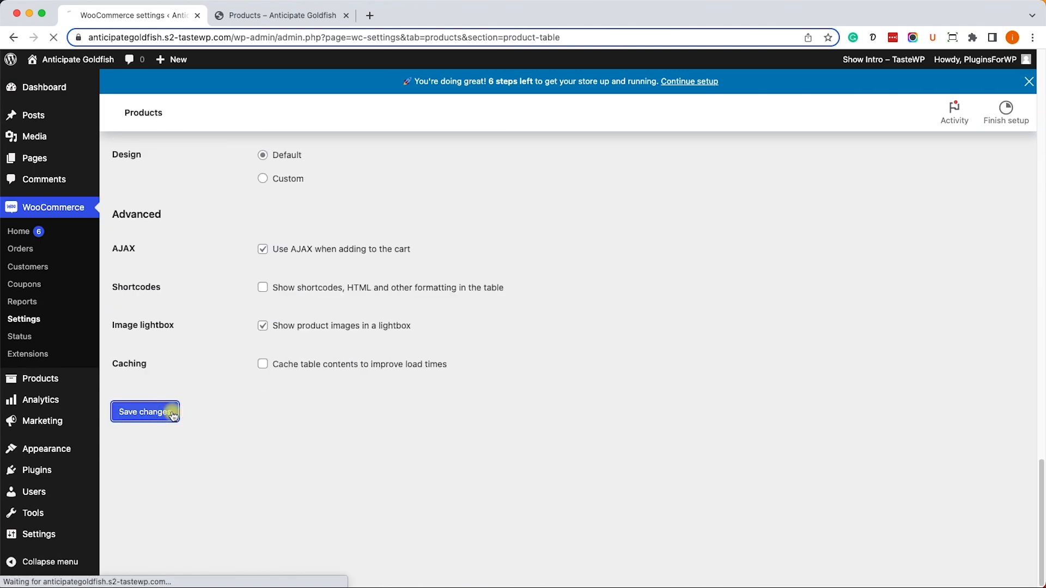
{"action": "left_click", "coordinate": [145, 412]}
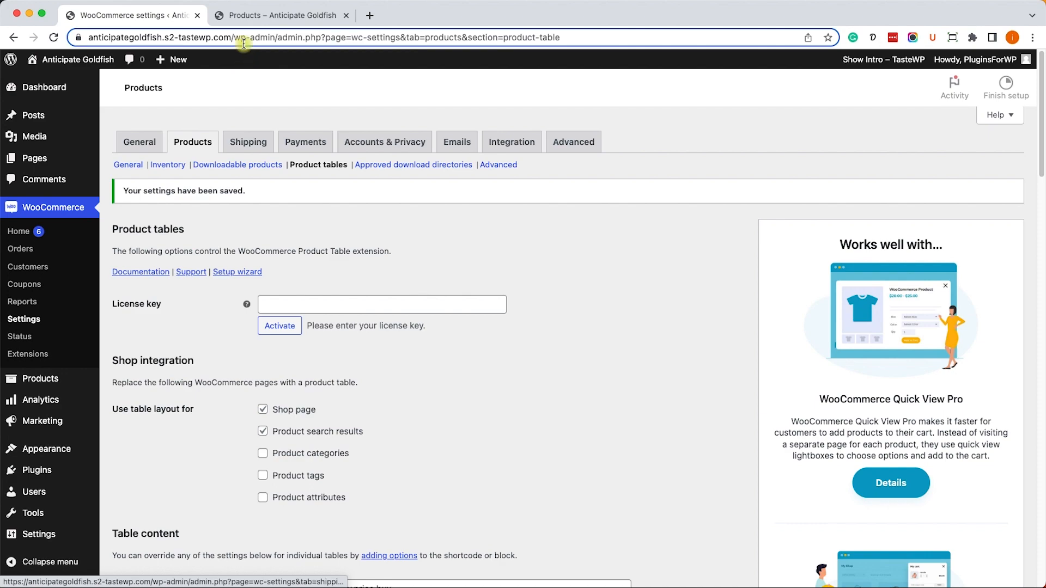
Step: Inspect the Shop page's new table with image, name, summary, price and add-to-cart columns
{"action": "left_click", "coordinate": [281, 15]}
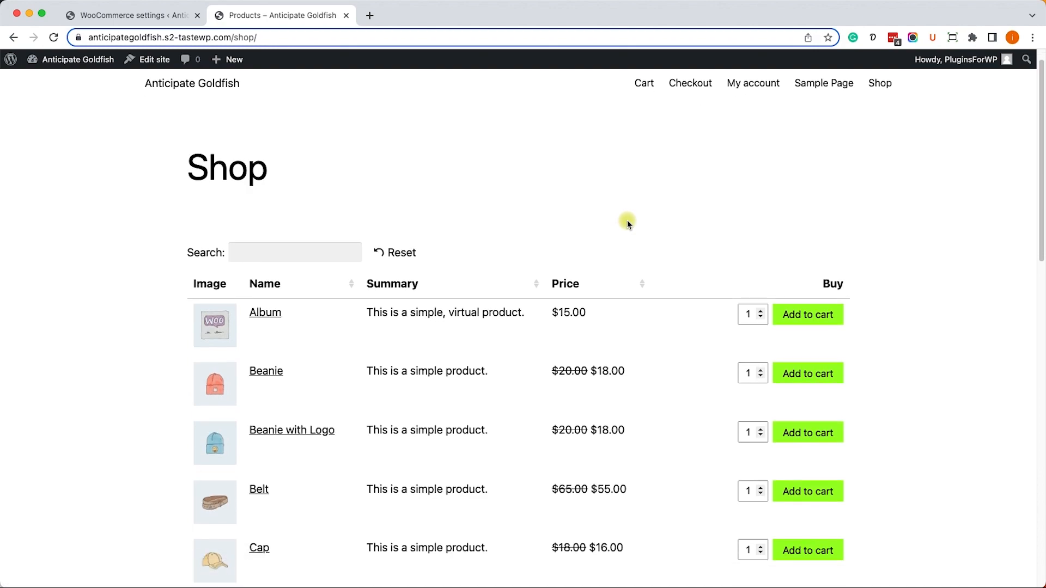
{"action": "scroll", "scroll_direction": "down", "scroll_amount": 3}
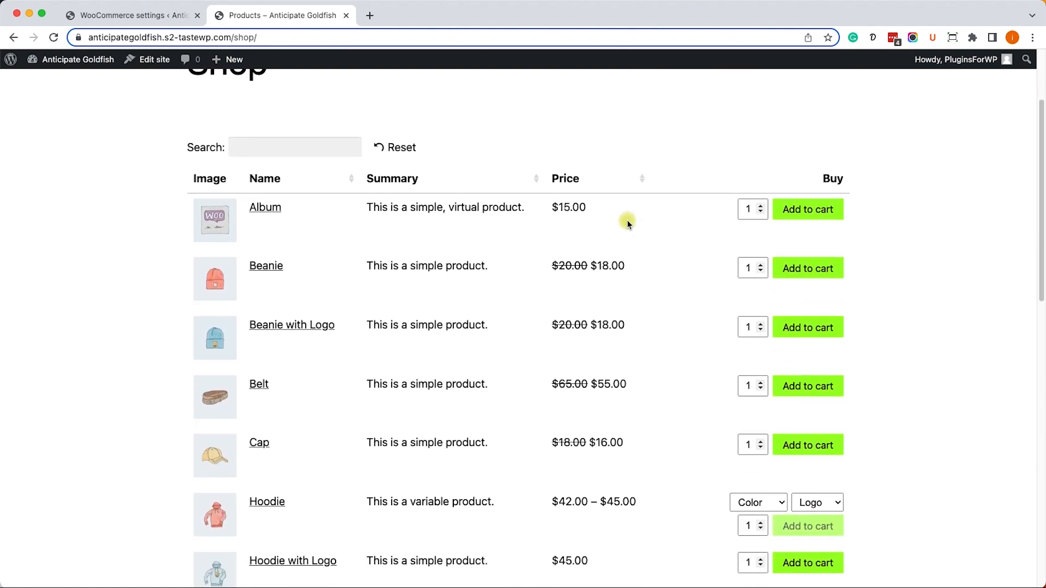
{"action": "scroll", "scroll_direction": "down", "scroll_amount": 3}
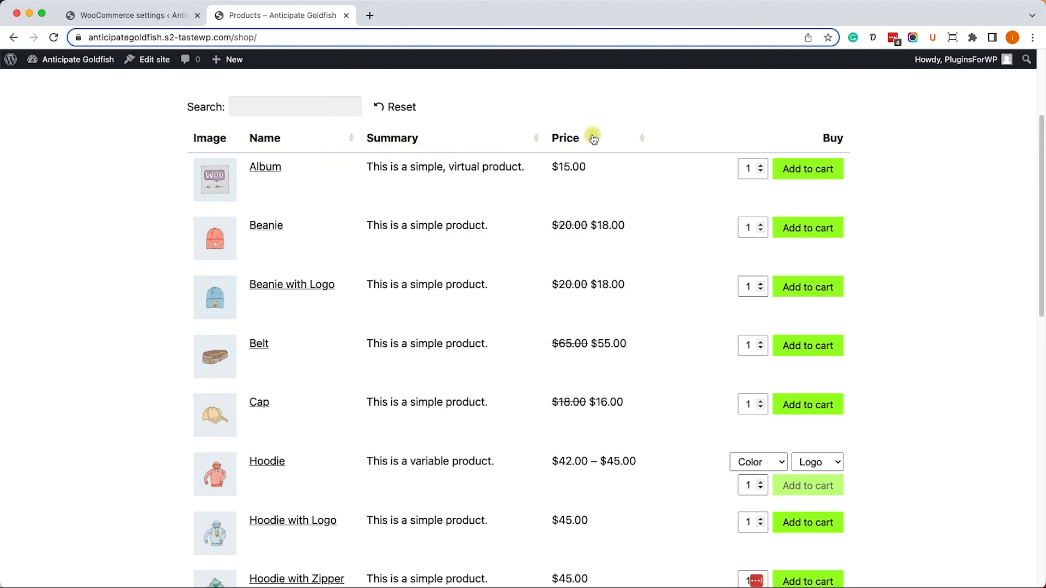
{"action": "mouse_move", "coordinate": [115, 25]}
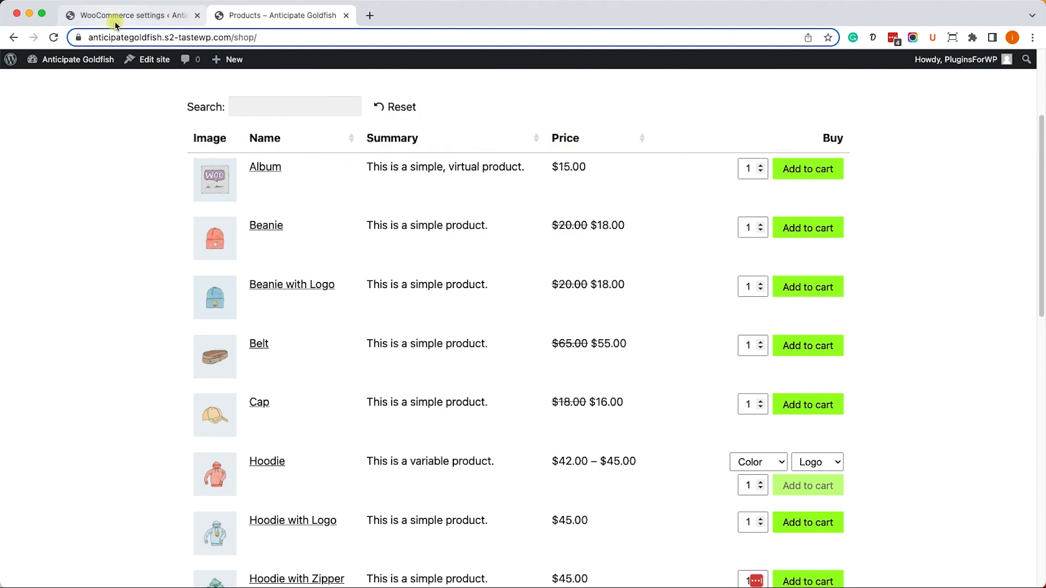
Step: Put sku first in the Columns field and set description length to 25 words
{"action": "left_click", "coordinate": [131, 15]}
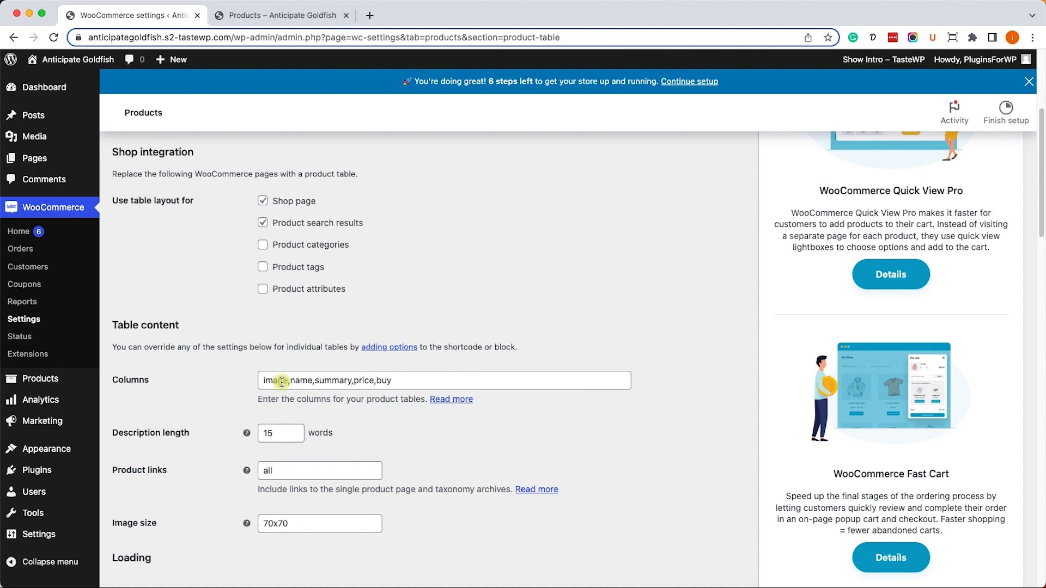
{"action": "mouse_move", "coordinate": [291, 396]}
{"action": "type", "text": "sku,"}
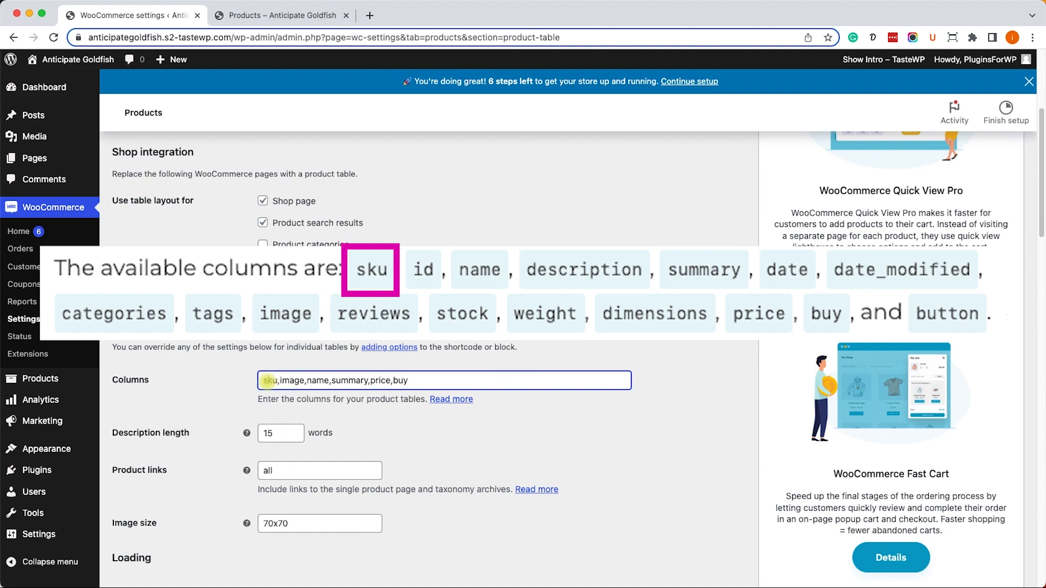
{"action": "mouse_move", "coordinate": [242, 394]}
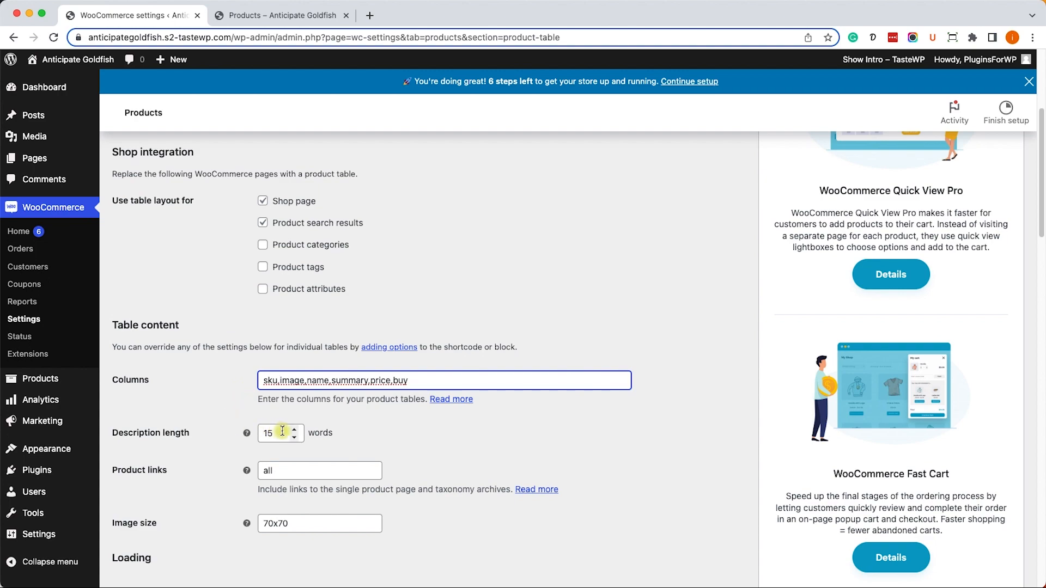
{"action": "left_click", "coordinate": [294, 428]}
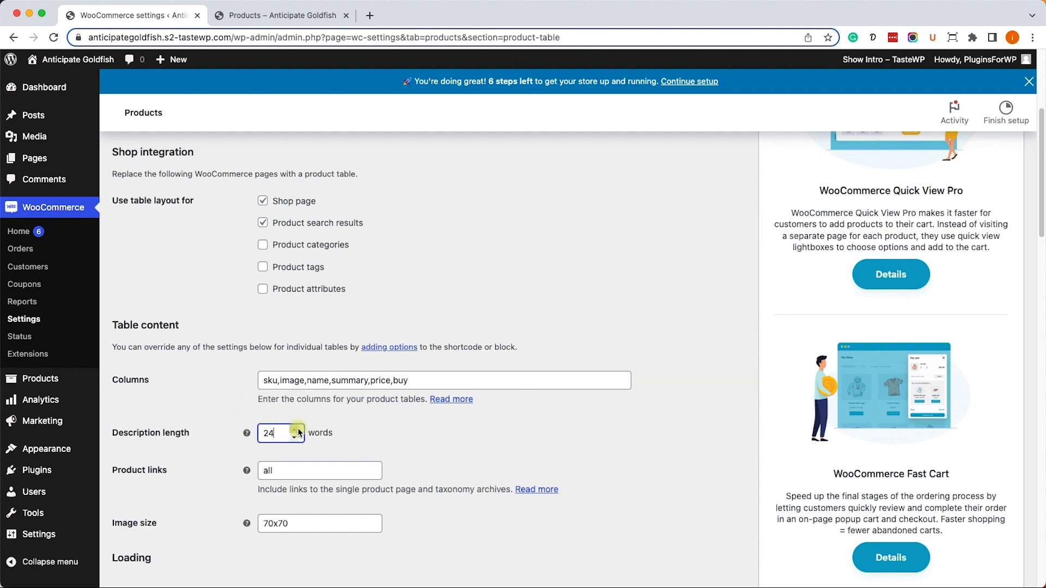
{"action": "left_click", "coordinate": [294, 428]}
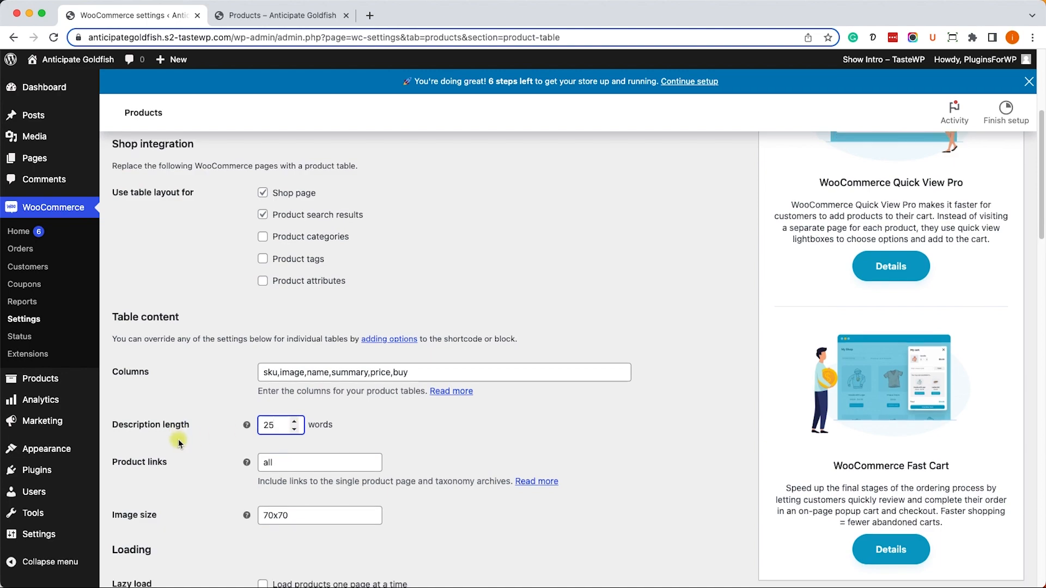
Step: Set the Search box option to 'Above and below table'
{"action": "scroll", "scroll_direction": "down", "scroll_amount": 3}
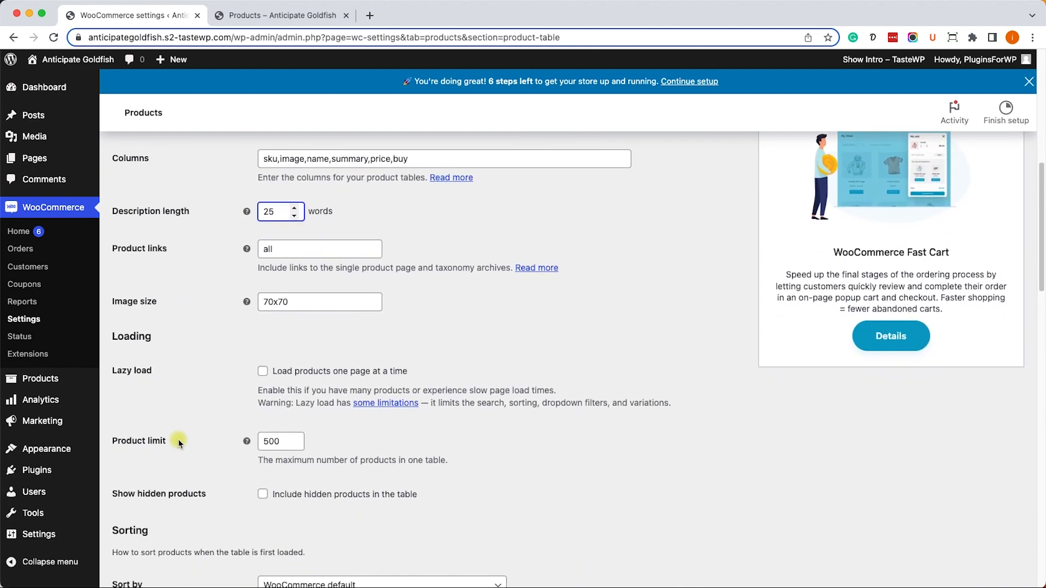
{"action": "scroll", "scroll_direction": "down", "scroll_amount": 3}
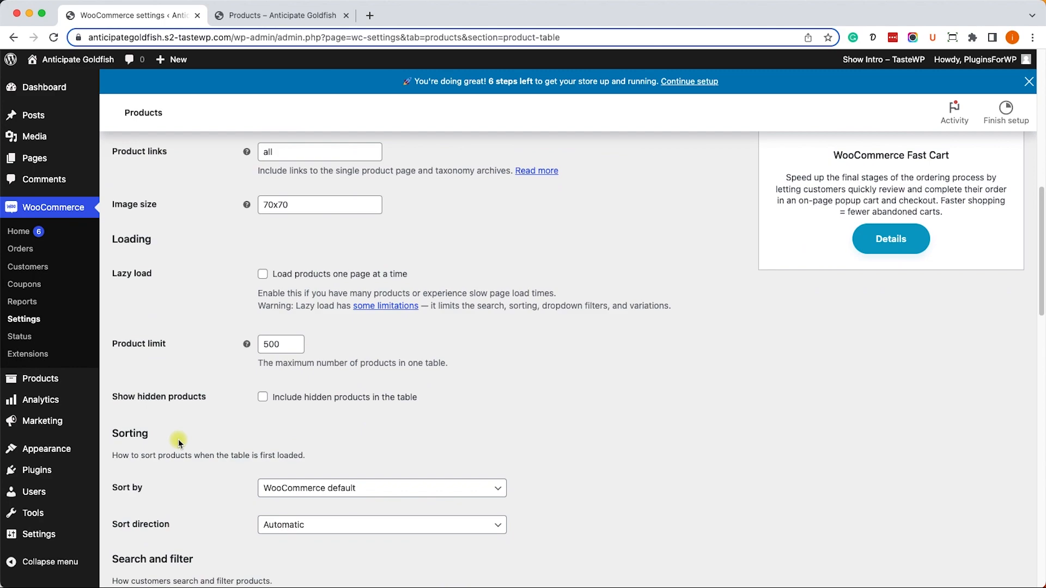
{"action": "scroll", "scroll_direction": "down", "scroll_amount": 3}
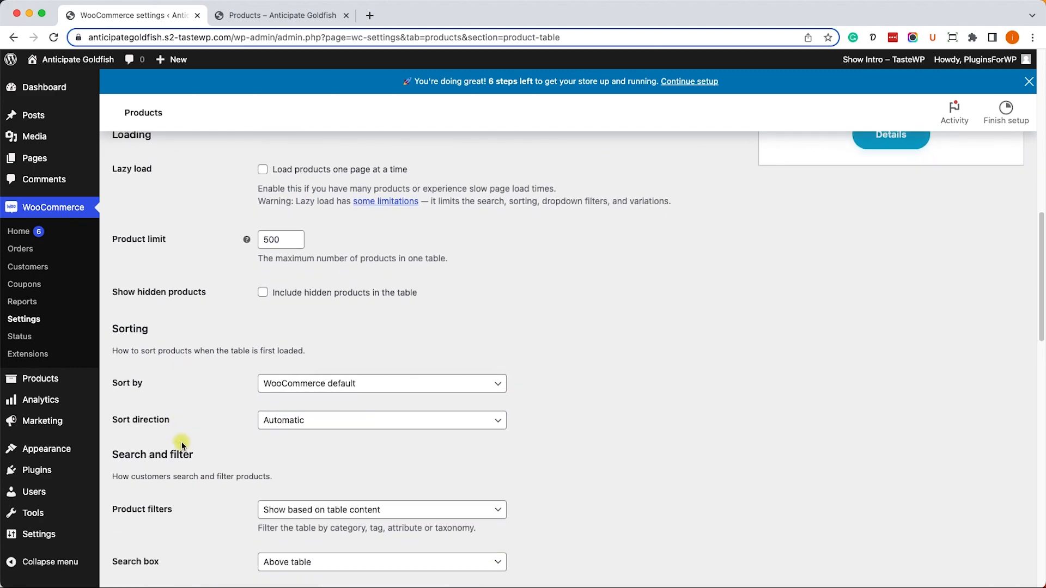
{"action": "scroll", "scroll_direction": "down", "scroll_amount": 3}
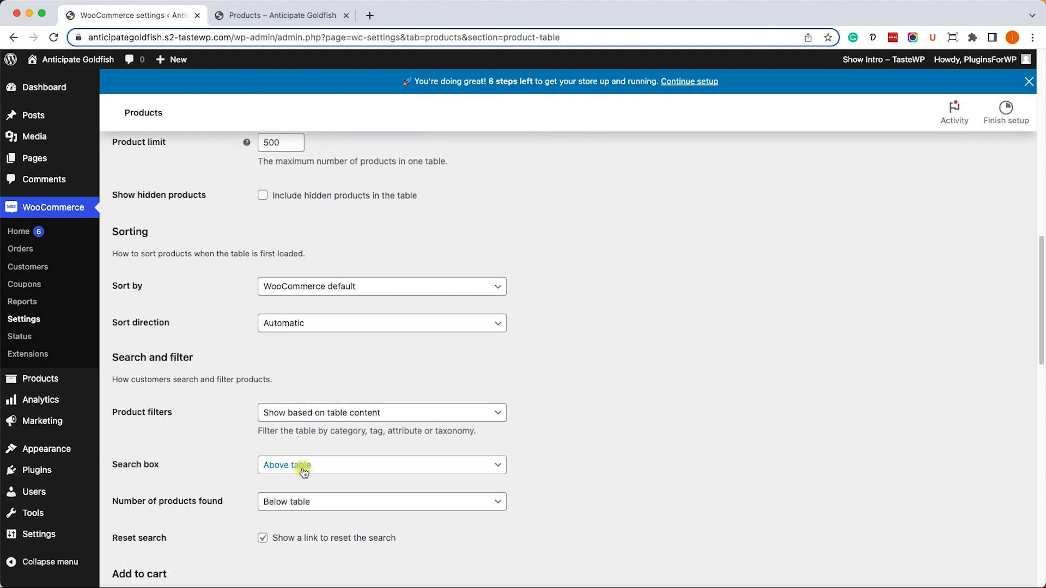
{"action": "left_click", "coordinate": [381, 464]}
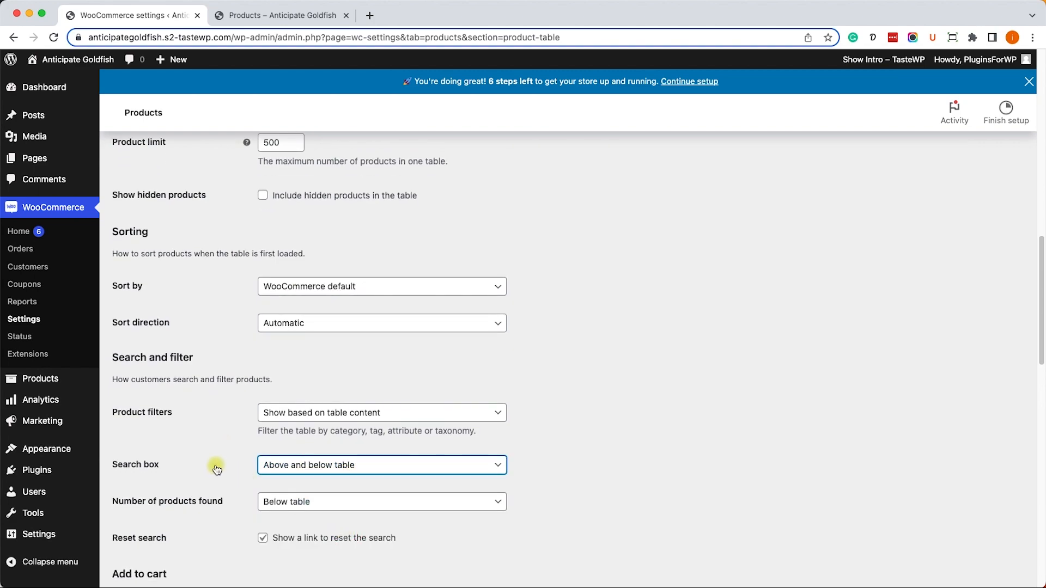
{"action": "scroll", "scroll_direction": "down", "scroll_amount": 3}
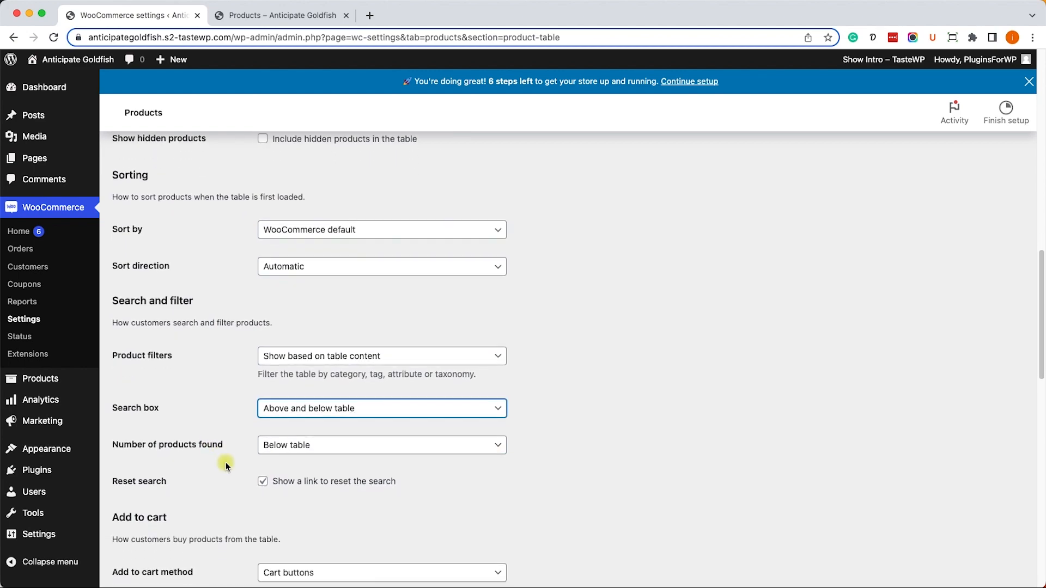
{"action": "scroll", "scroll_direction": "down", "scroll_amount": 3}
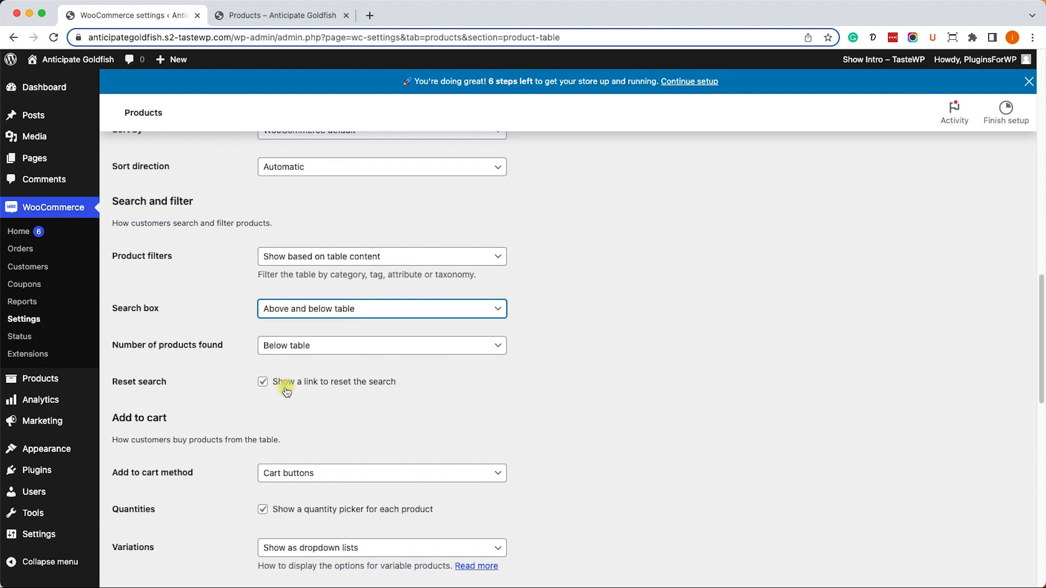
{"action": "scroll", "scroll_direction": "down", "scroll_amount": 3}
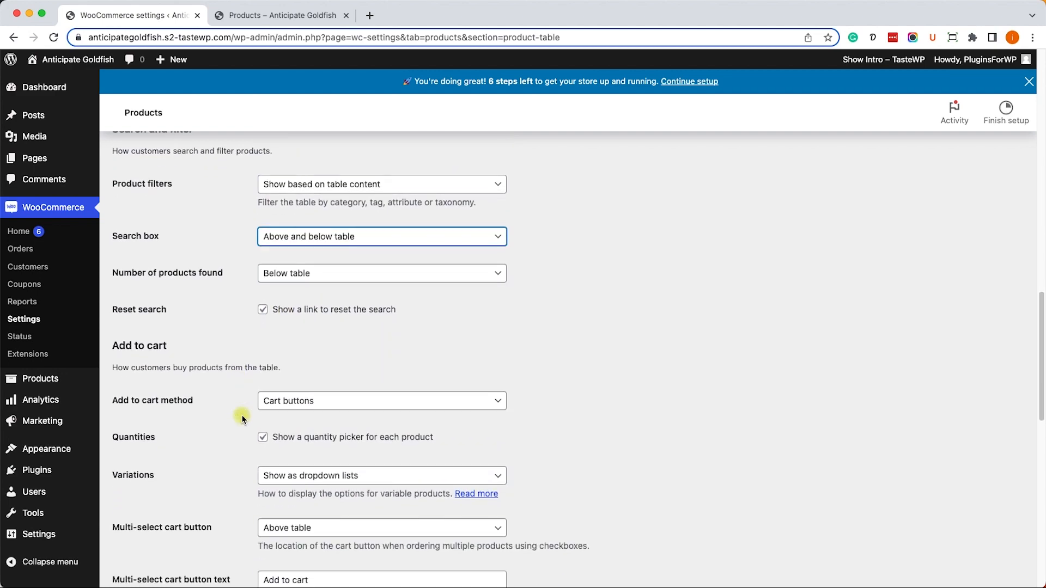
{"action": "scroll", "scroll_direction": "down", "scroll_amount": 3}
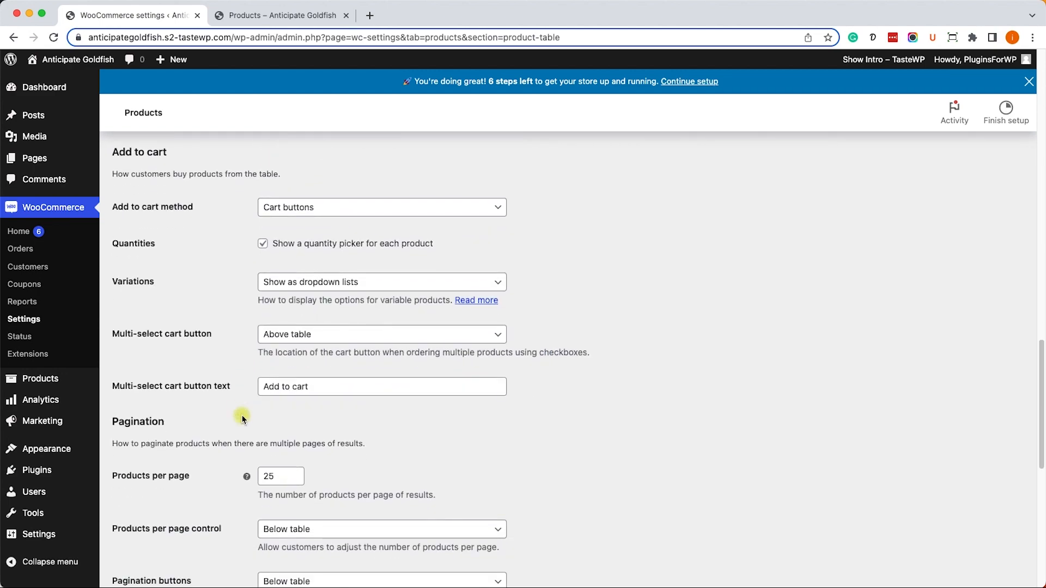
{"action": "scroll", "scroll_direction": "down", "scroll_amount": 3}
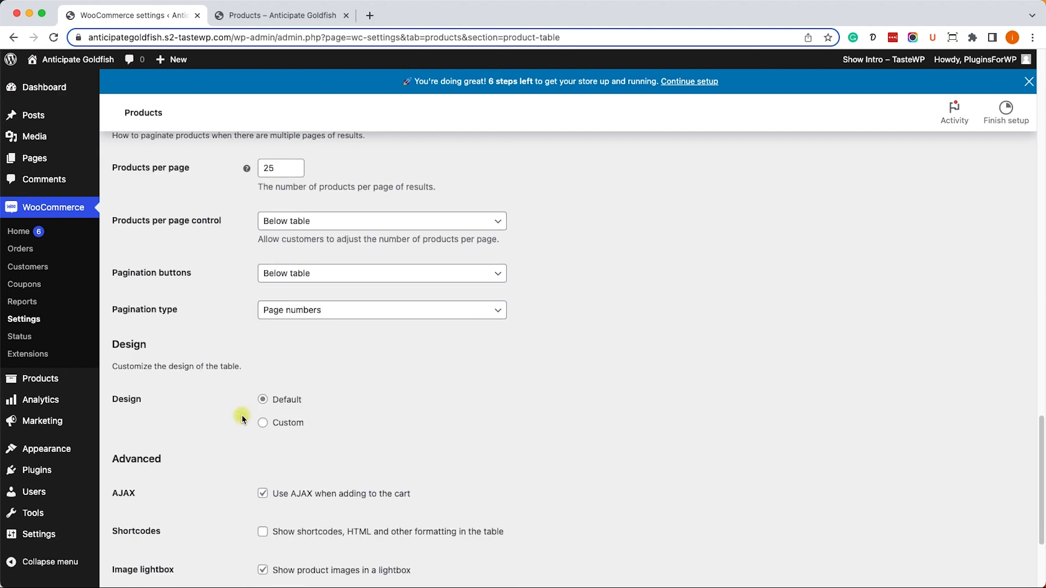
{"action": "scroll", "scroll_direction": "down", "scroll_amount": 3}
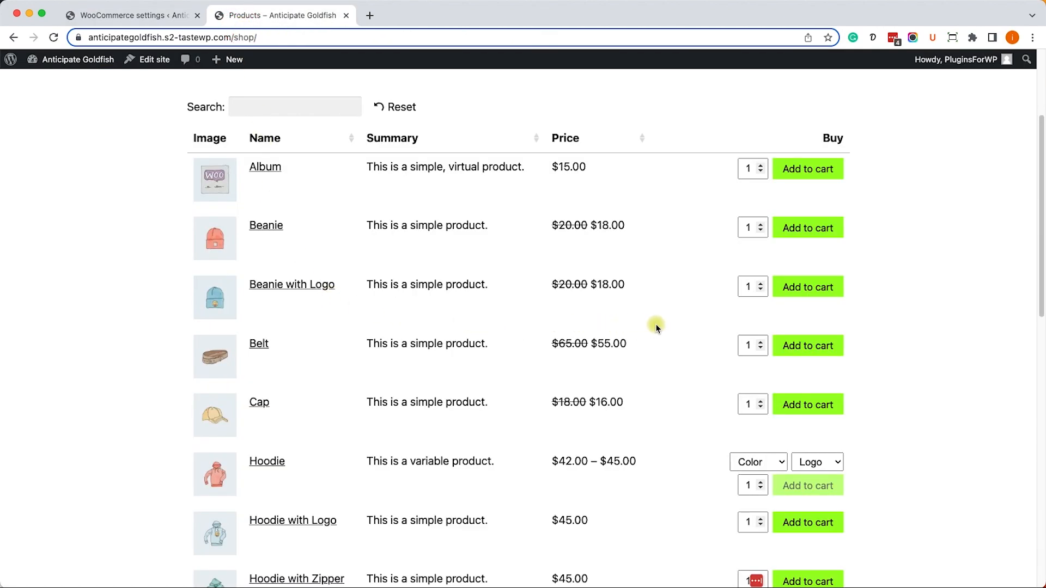
{"action": "scroll", "scroll_direction": "down", "scroll_amount": 3}
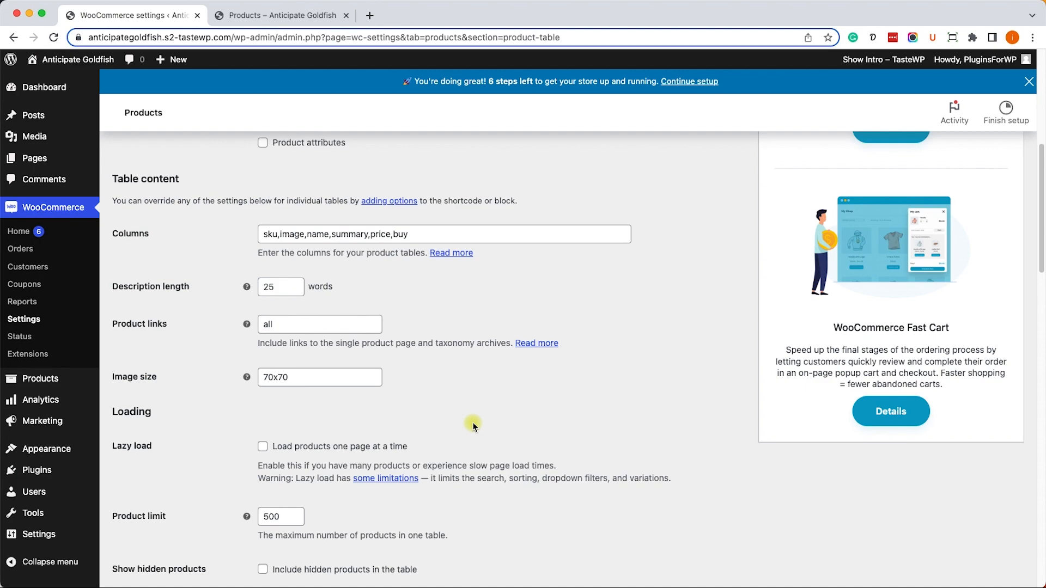
Step: Save the Product Table settings with sku first and 25-word descriptions
{"action": "scroll", "scroll_direction": "down", "scroll_amount": 3}
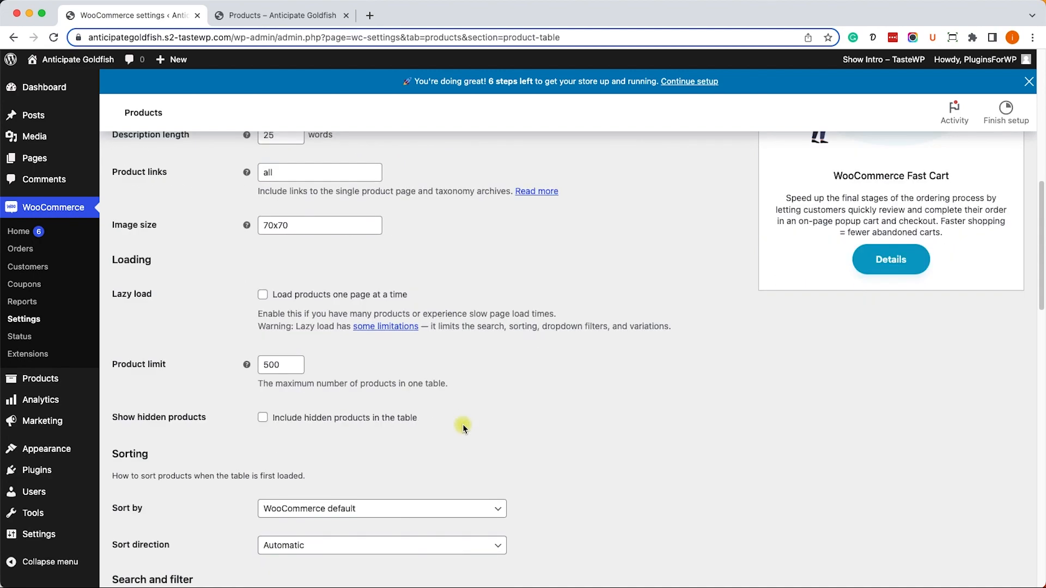
{"action": "scroll", "scroll_direction": "down", "scroll_amount": 3}
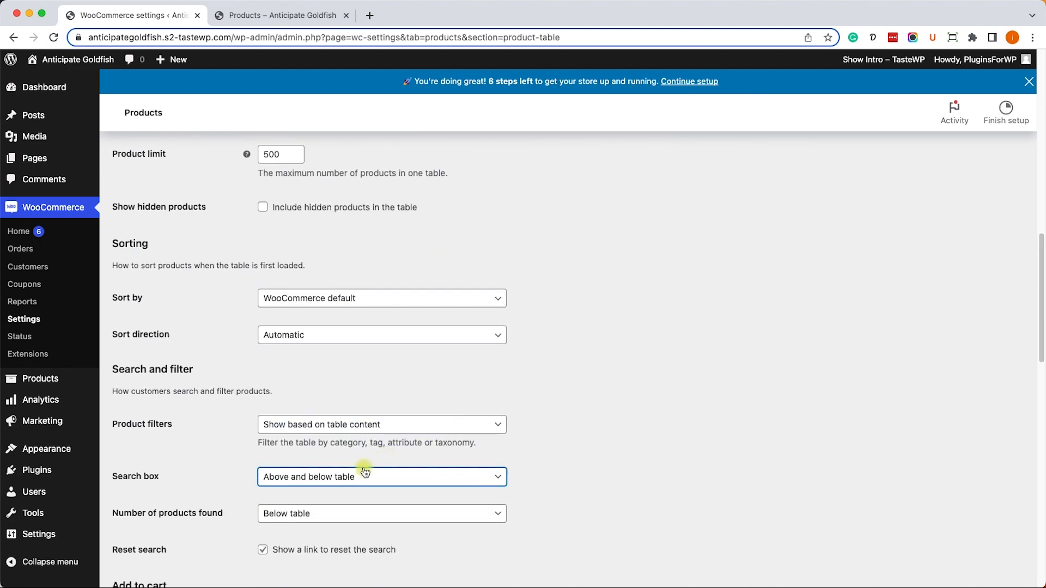
{"action": "scroll", "scroll_direction": "down", "scroll_amount": 3}
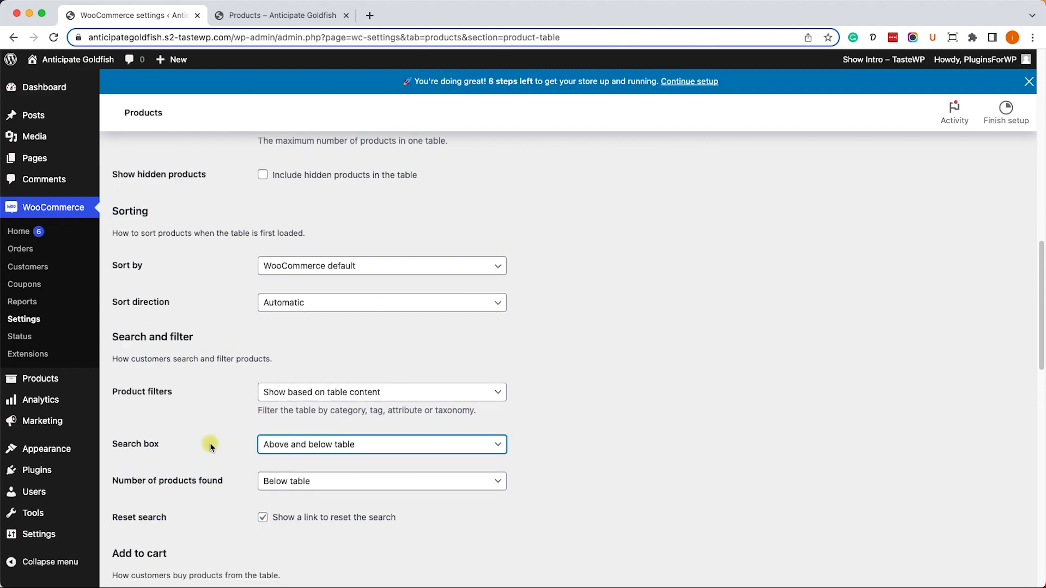
{"action": "scroll", "scroll_direction": "down", "scroll_amount": 3}
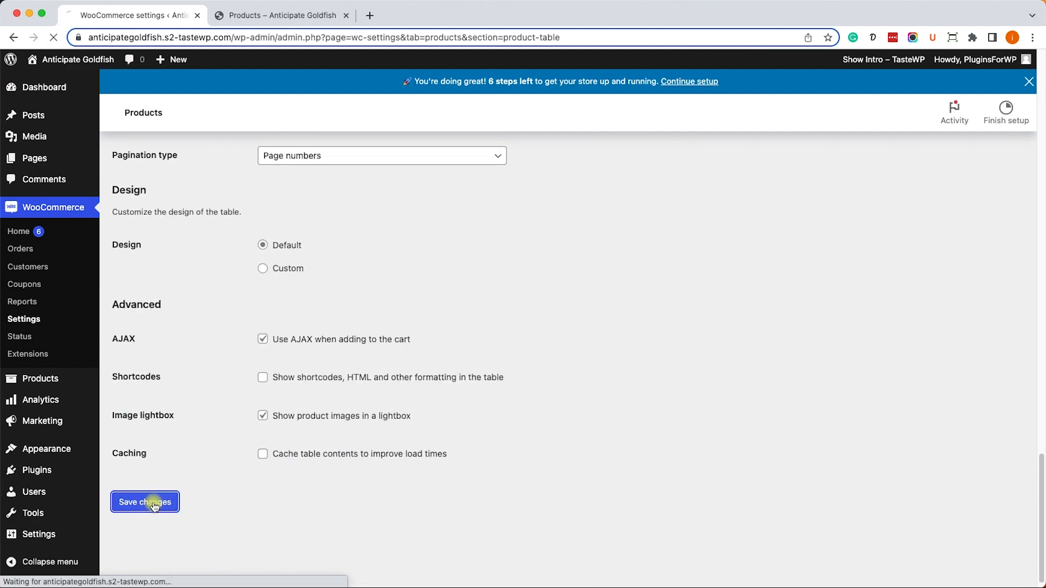
{"action": "left_click", "coordinate": [145, 502]}
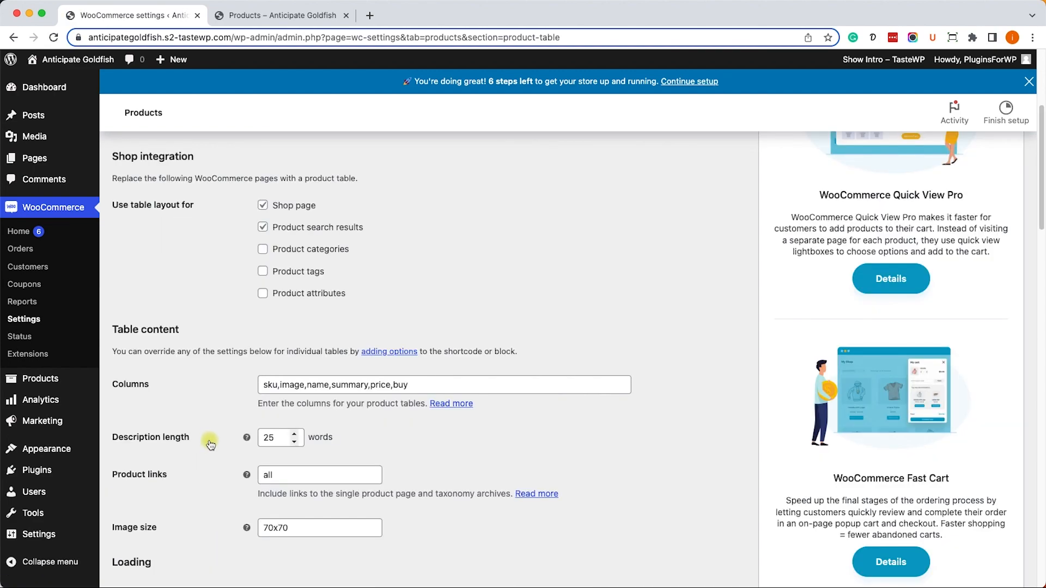
Step: Check the shop table's SKU column and search boxes above and below 17 products
{"action": "left_click", "coordinate": [281, 15]}
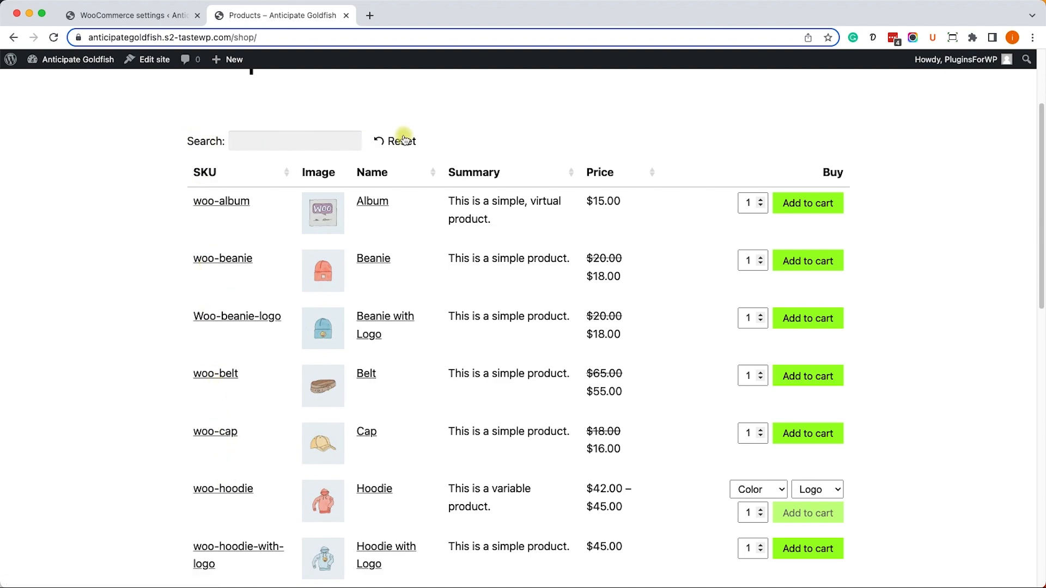
{"action": "scroll", "scroll_direction": "down", "scroll_amount": 3}
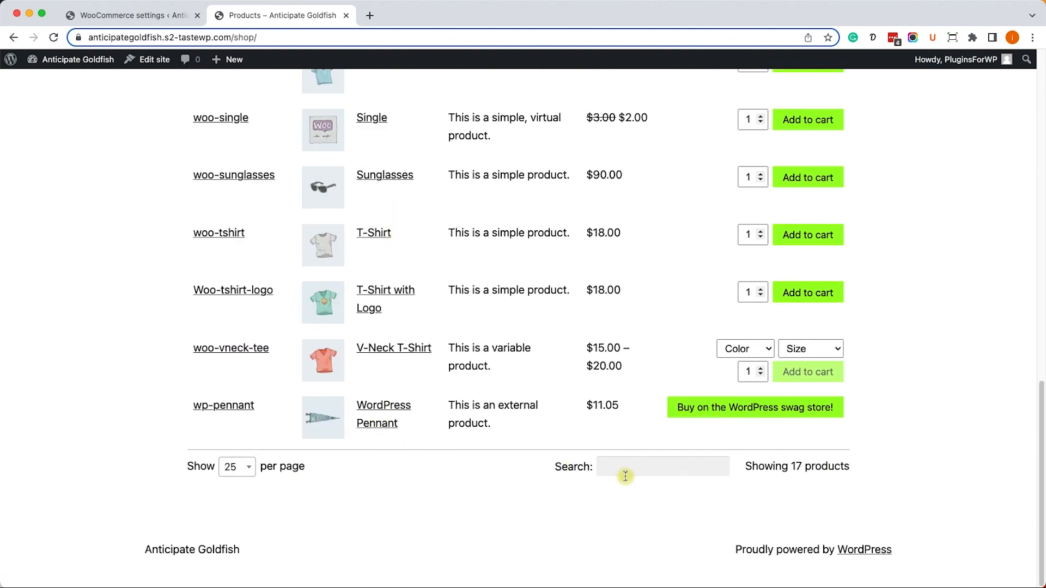
{"action": "scroll", "scroll_direction": "up", "scroll_amount": 3}
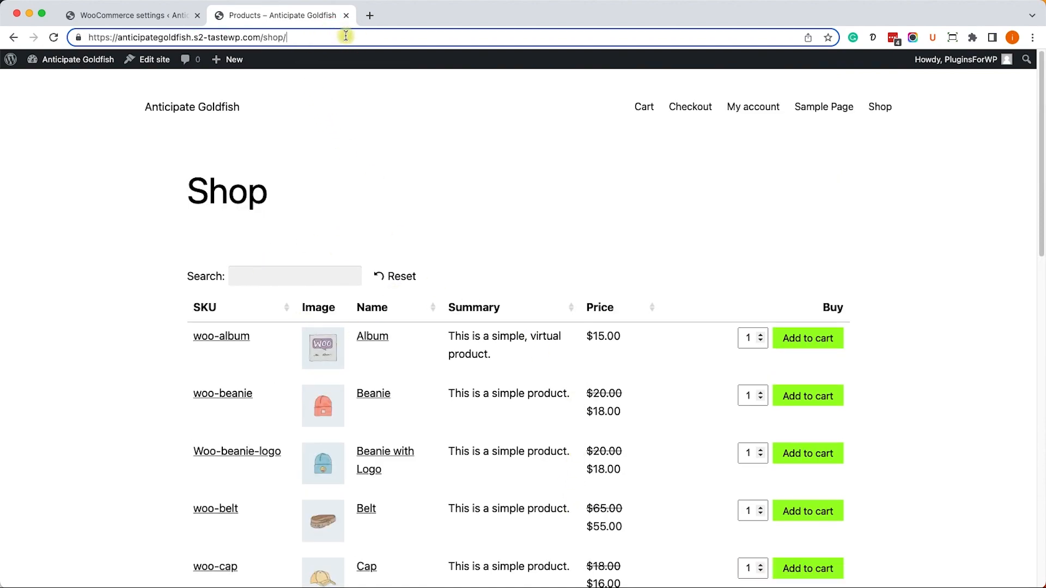
Step: Search the shop for 'shirt' via ?s=shirt, showing 3 of 17 products
{"action": "type", "text": "?s="}
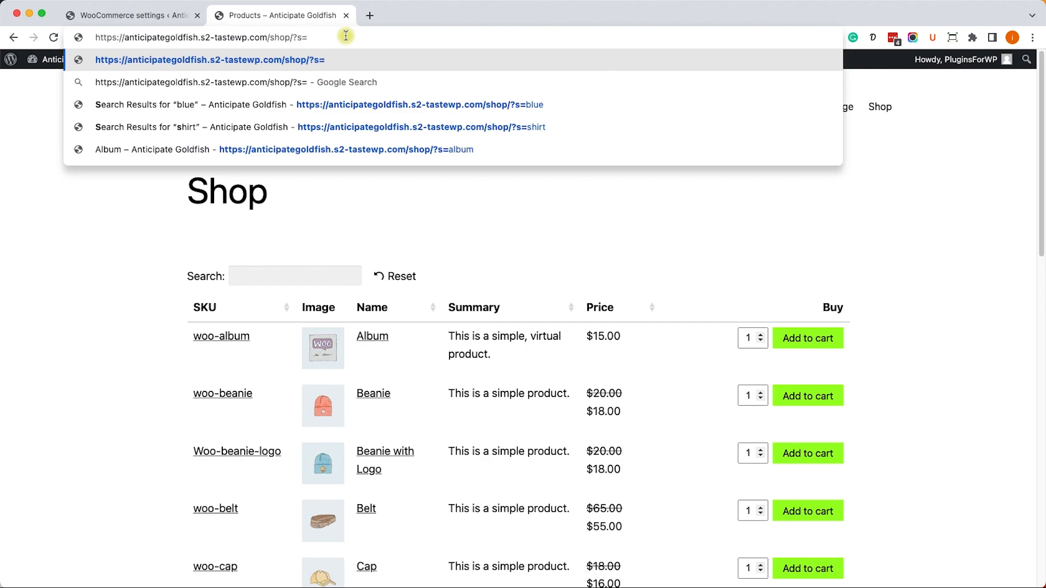
{"action": "type", "text": "shirt"}
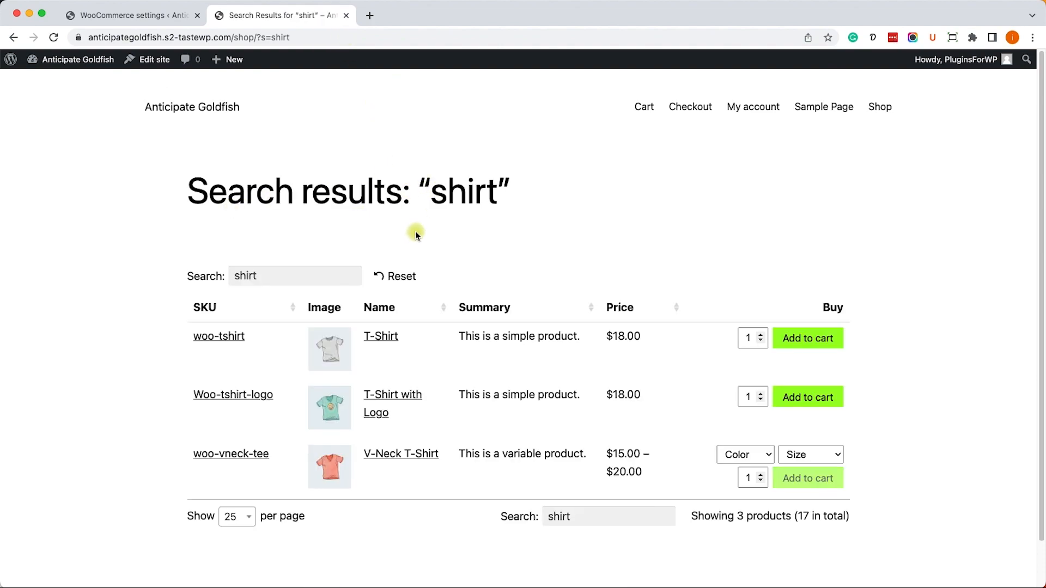
{"action": "mouse_move", "coordinate": [435, 371]}
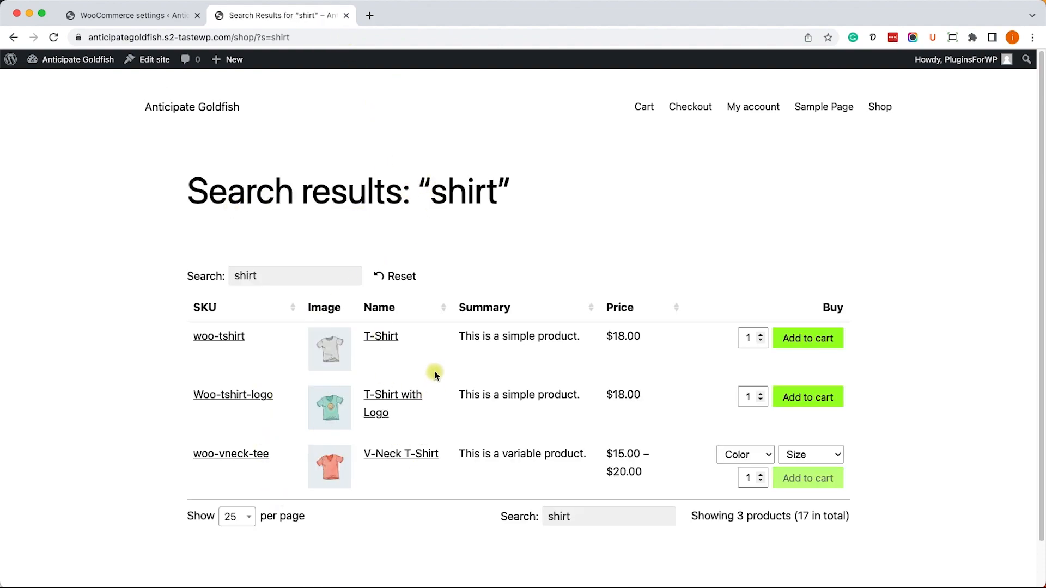